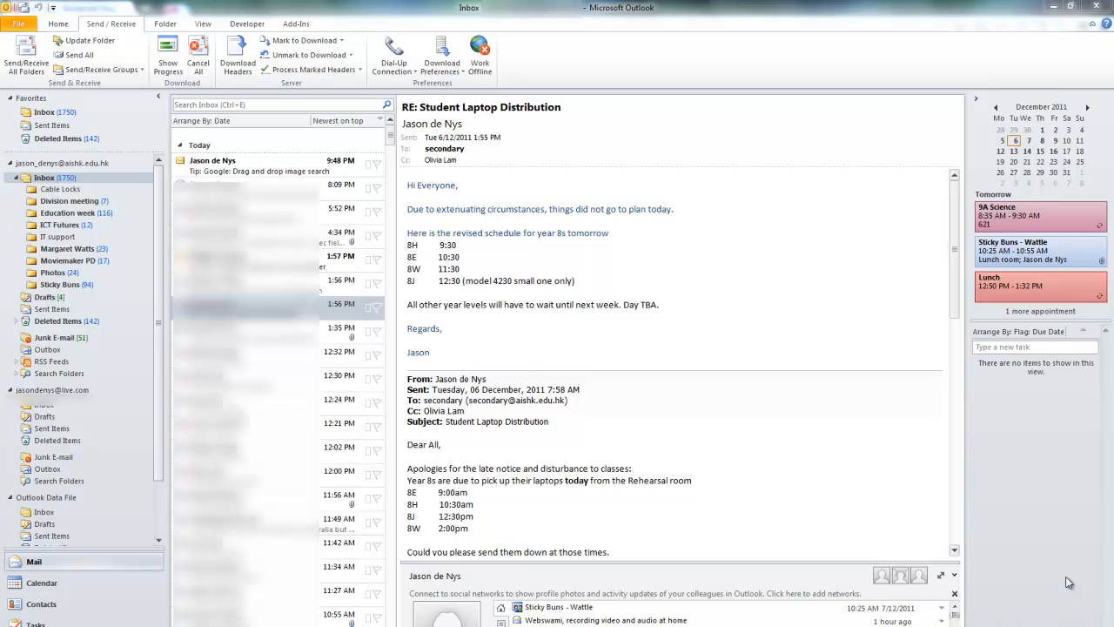
pyautogui.moveTo(525, 372)
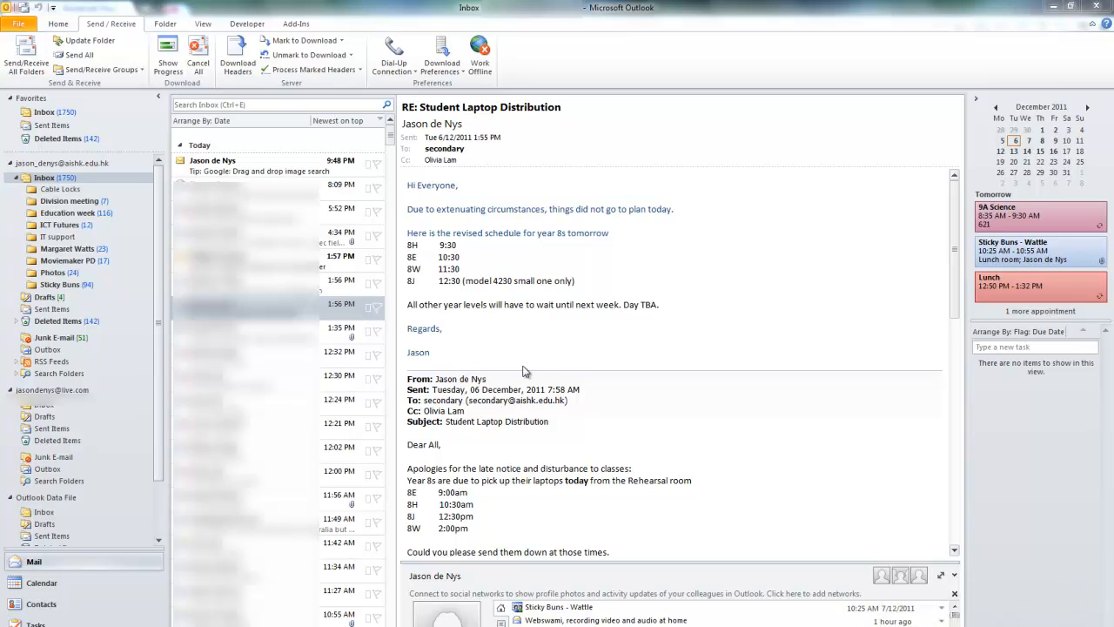
pyautogui.click(261, 165)
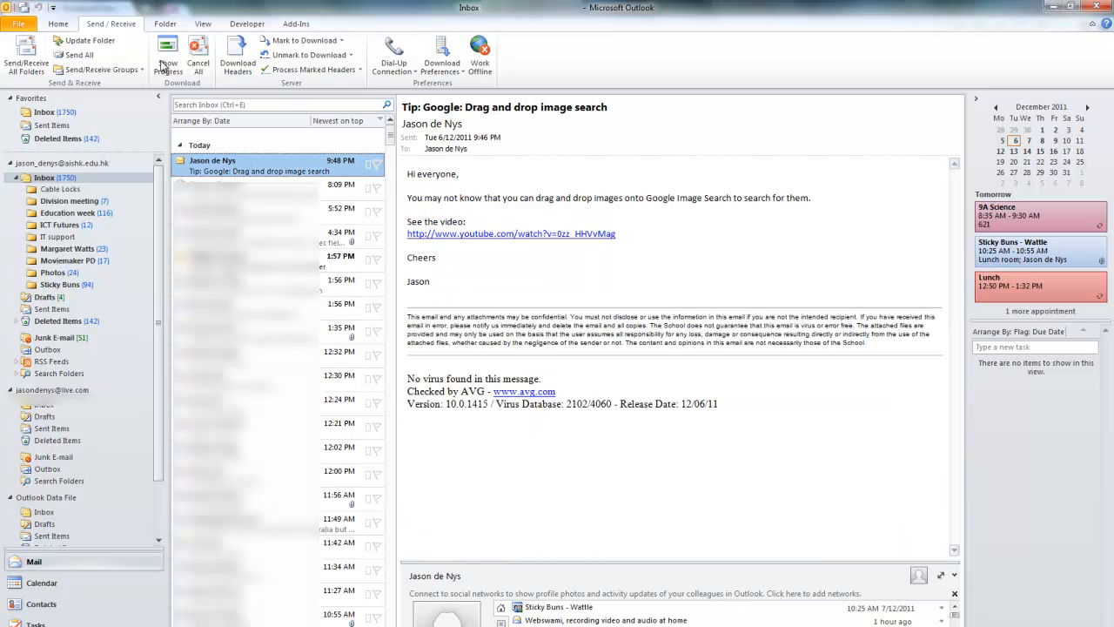
pyautogui.click(57, 24)
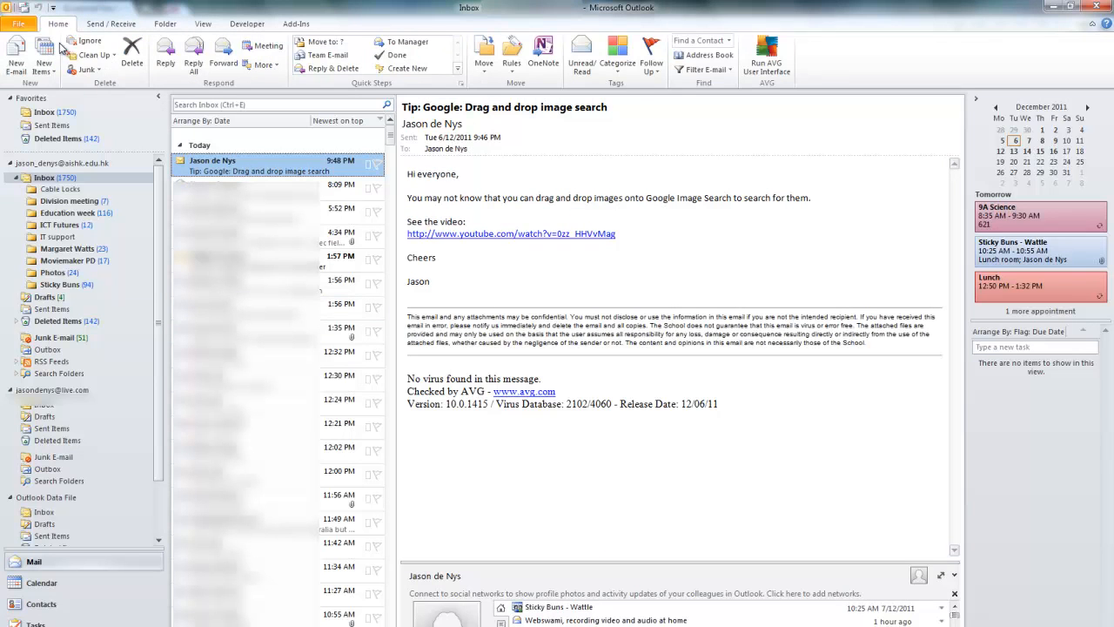
pyautogui.moveTo(463, 98)
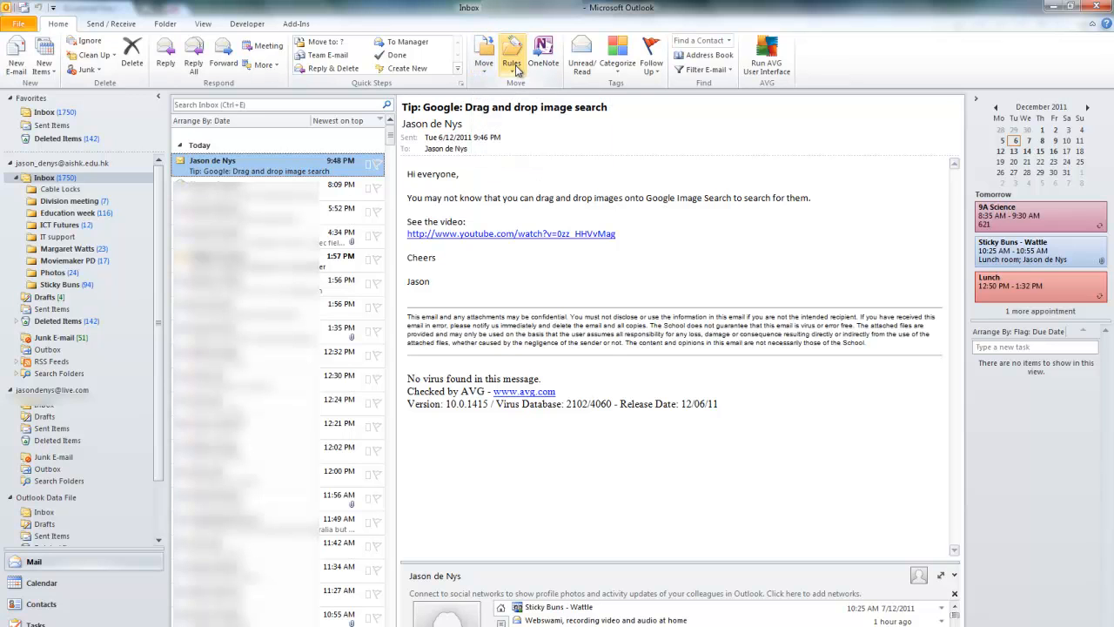
# - Begin a new rule from this message via Rules > Create Rule
pyautogui.click(512, 56)
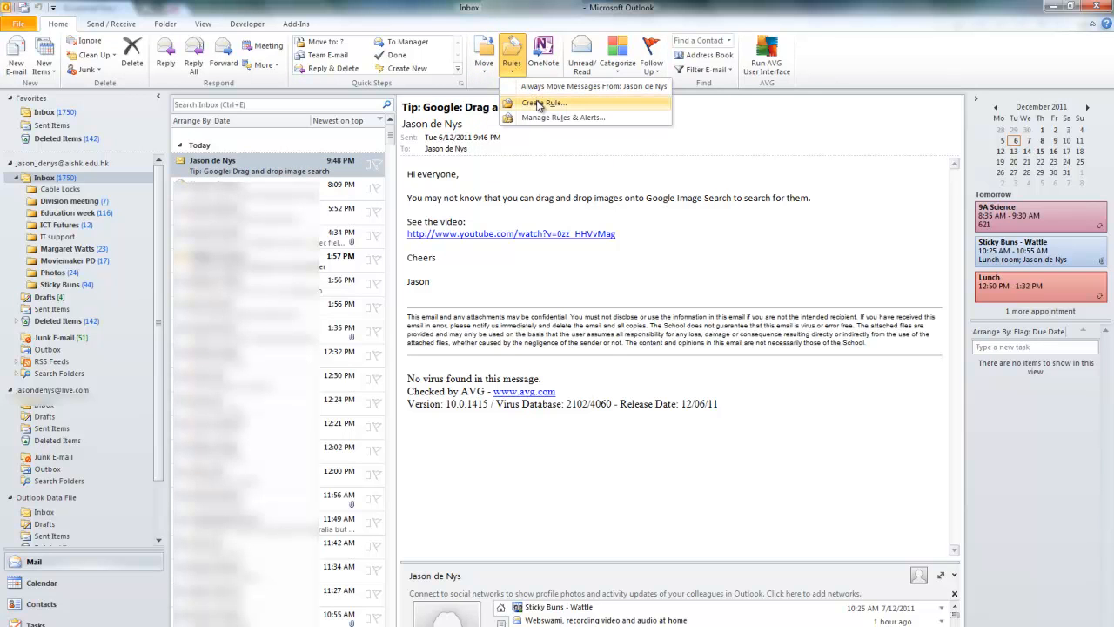
pyautogui.click(544, 103)
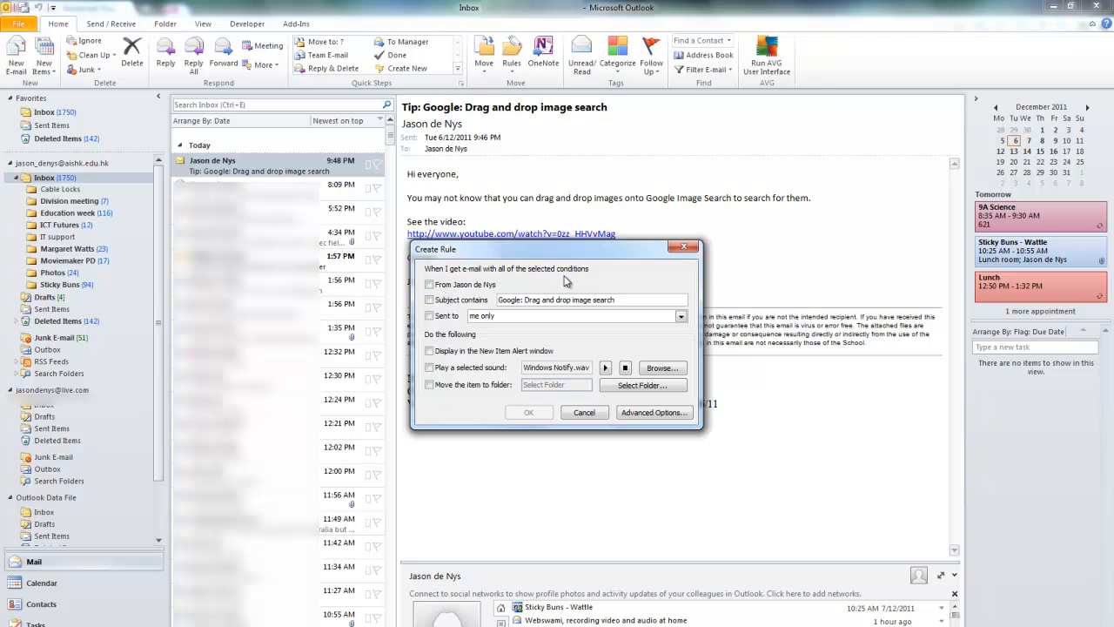
pyautogui.click(428, 286)
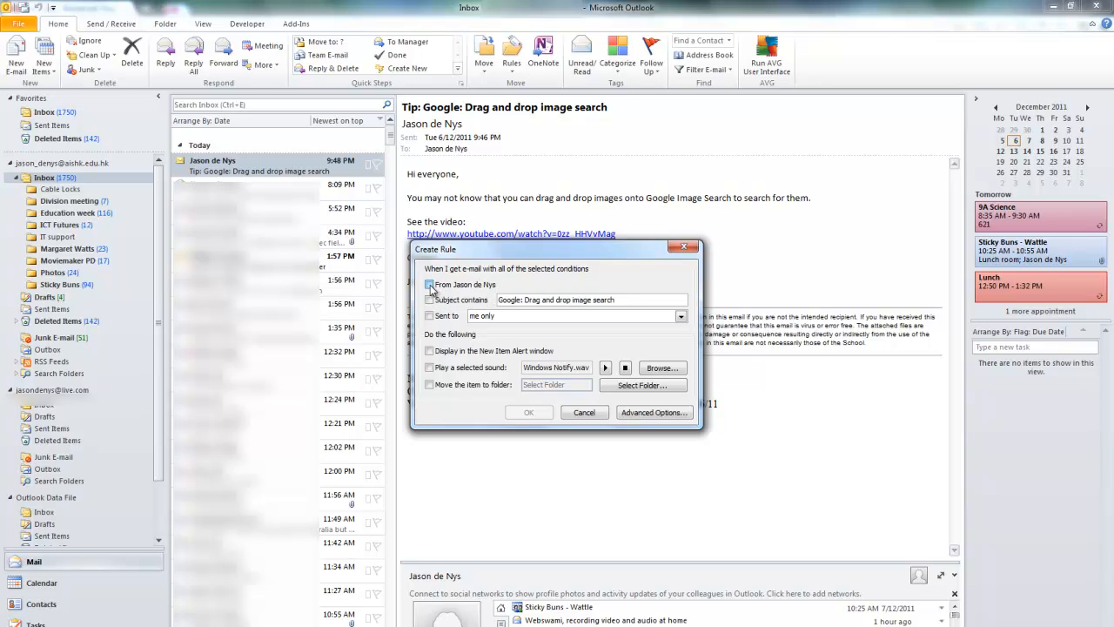
pyautogui.click(429, 286)
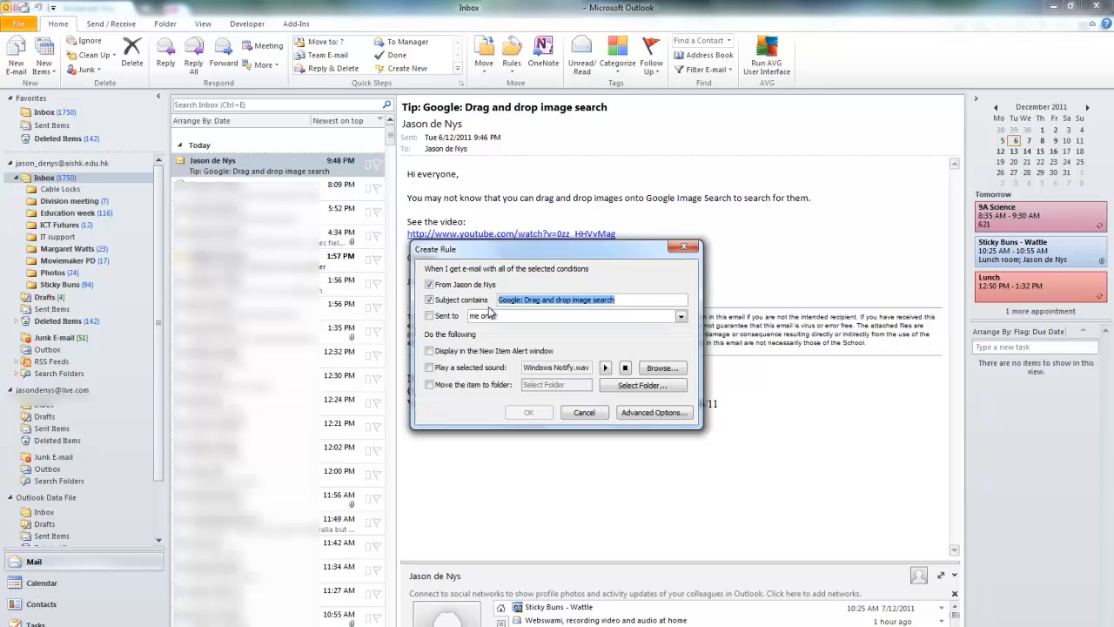
pyautogui.write('Tip')
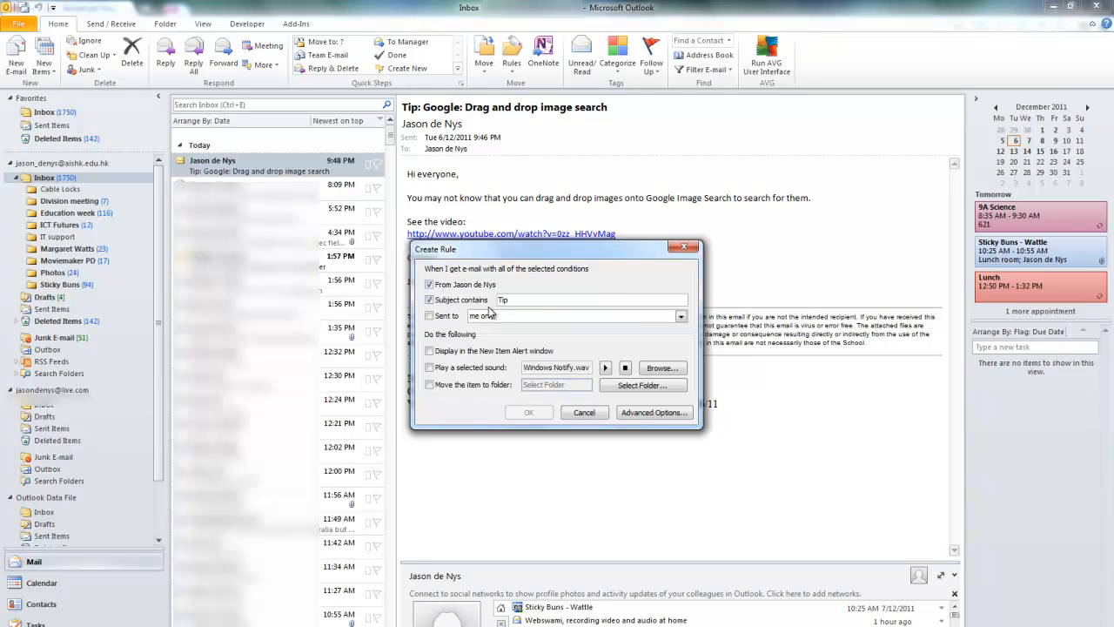
pyautogui.moveTo(519, 375)
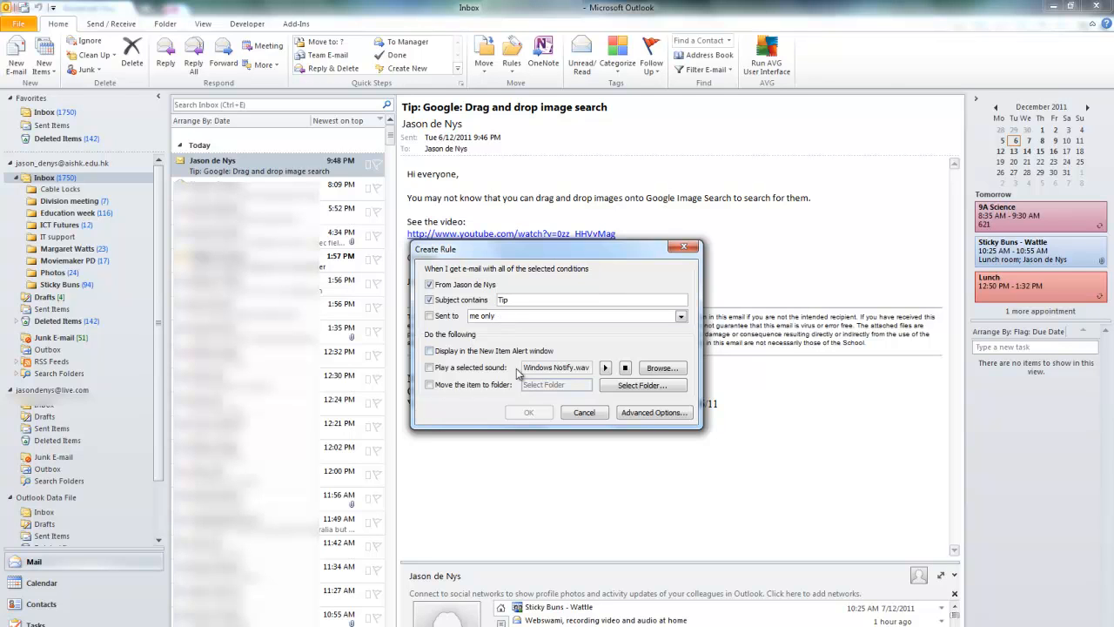
pyautogui.click(429, 385)
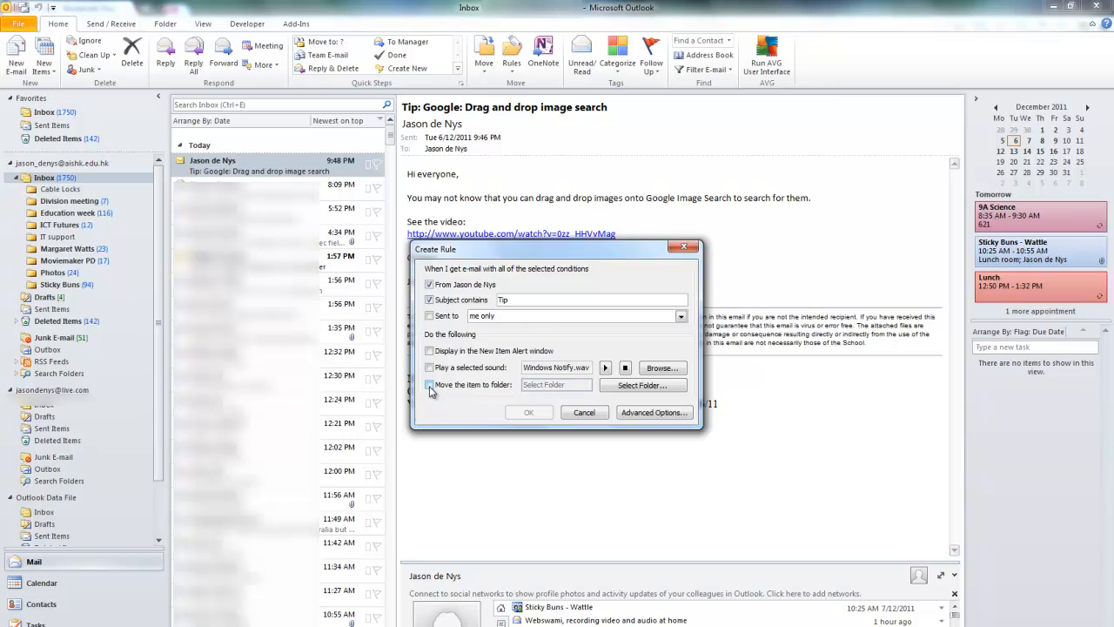
pyautogui.click(643, 385)
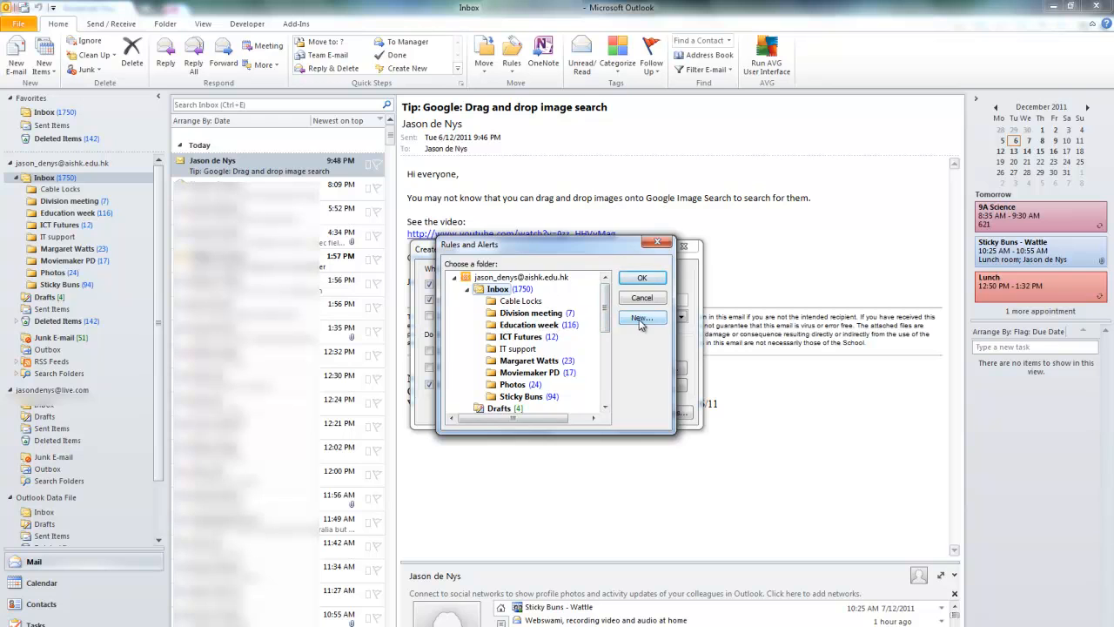
# - Add an Inbox subfolder named Jason's Tips and confirm it as the destination
pyautogui.click(641, 317)
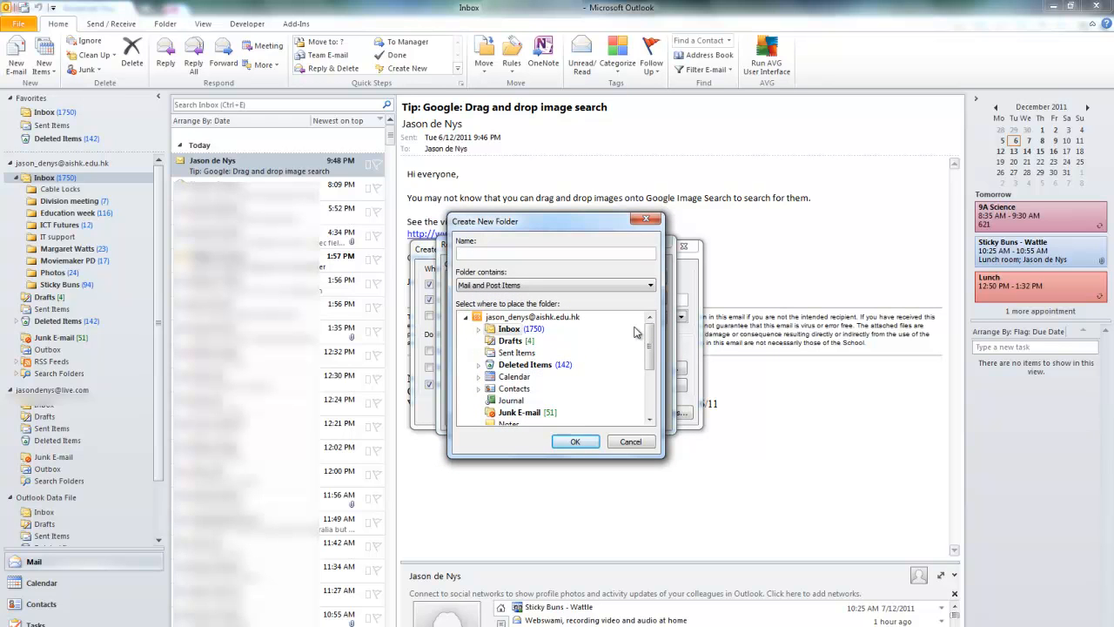
pyautogui.write('Jason')
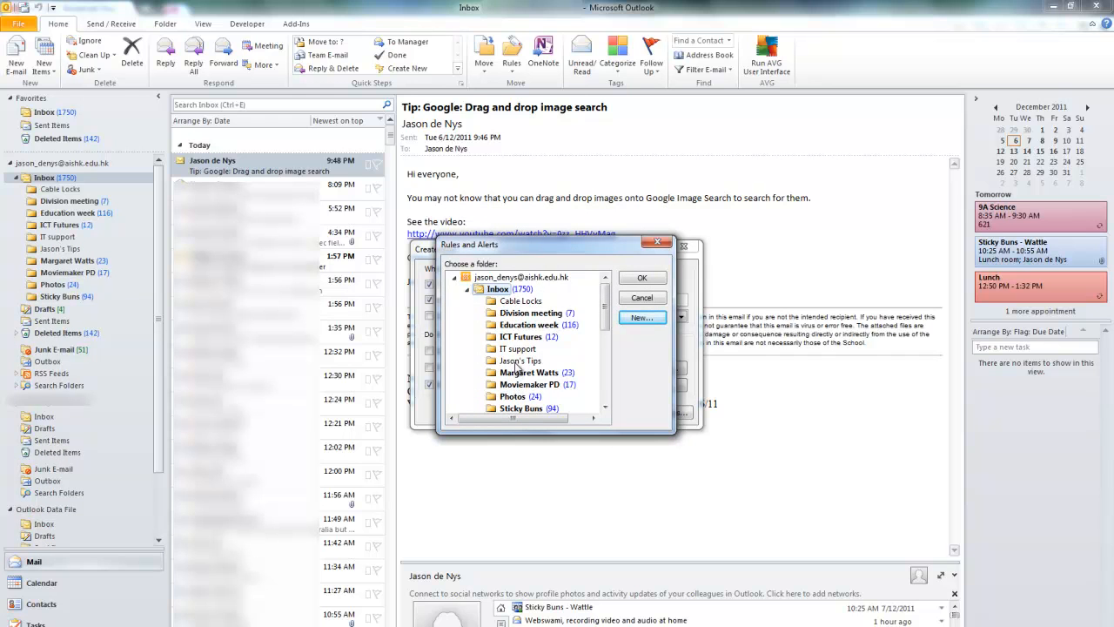
pyautogui.click(643, 277)
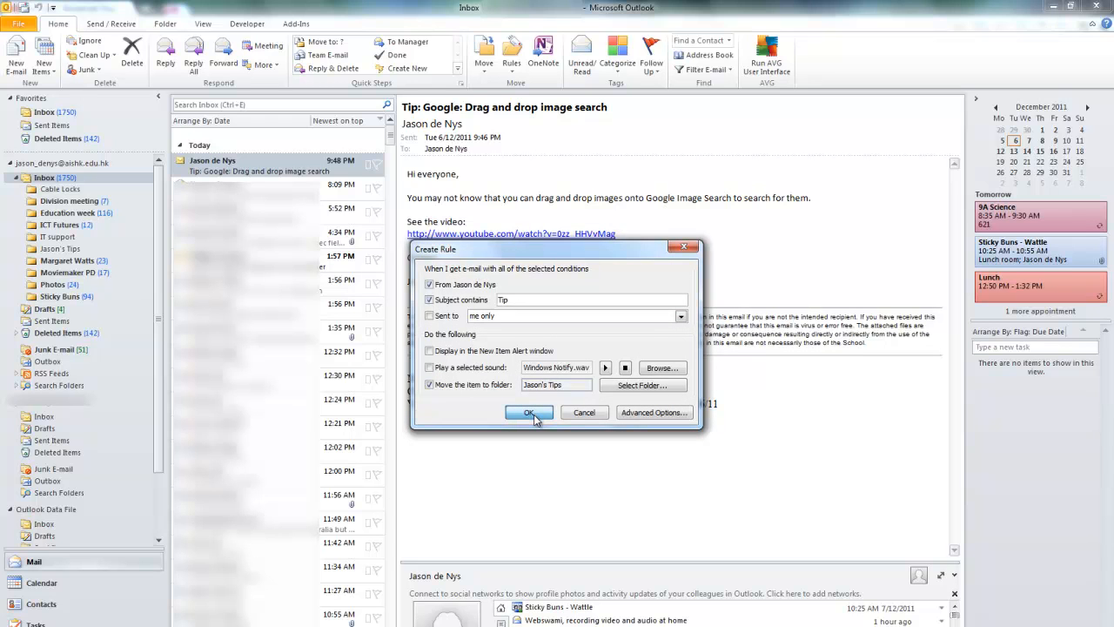
# - Save the rule with 'Run this rule now on messages already in the current folder' enabled
pyautogui.click(529, 411)
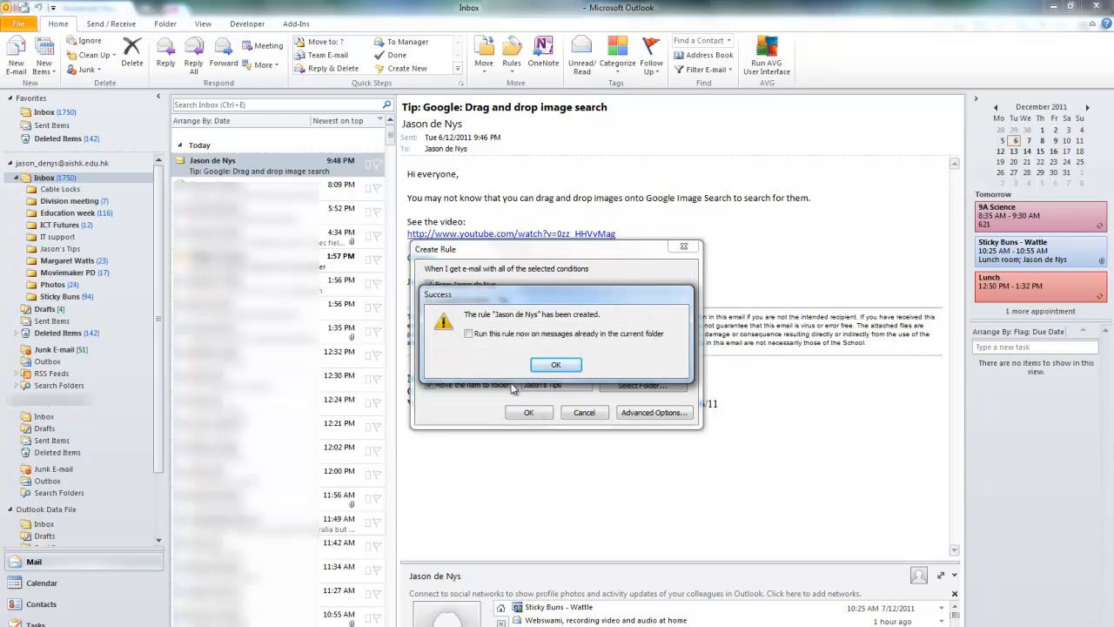
pyautogui.click(468, 334)
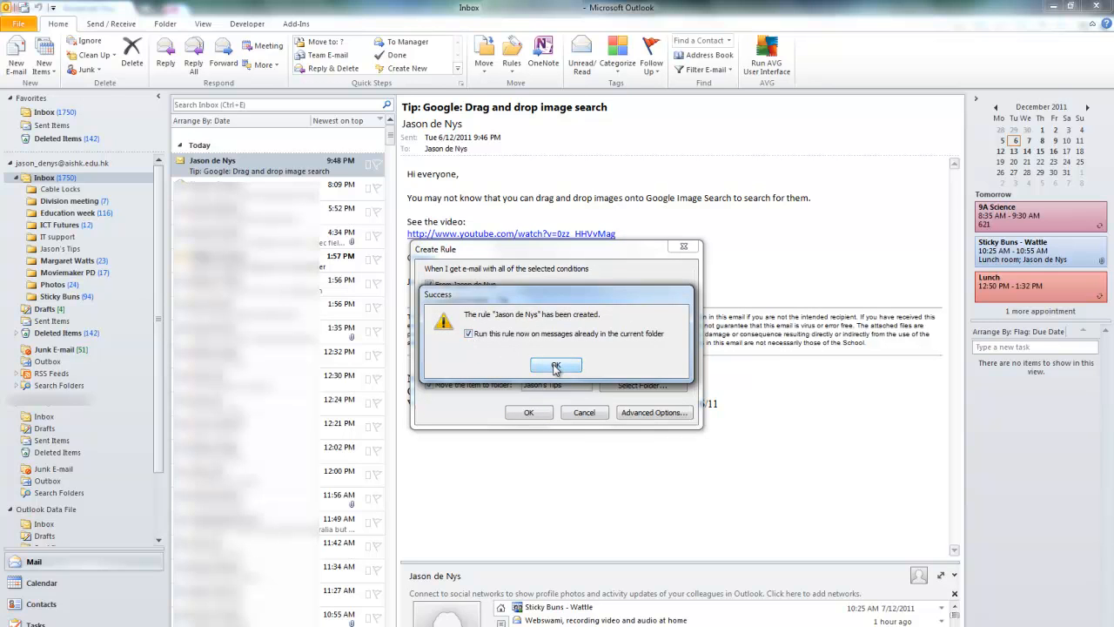
pyautogui.click(557, 366)
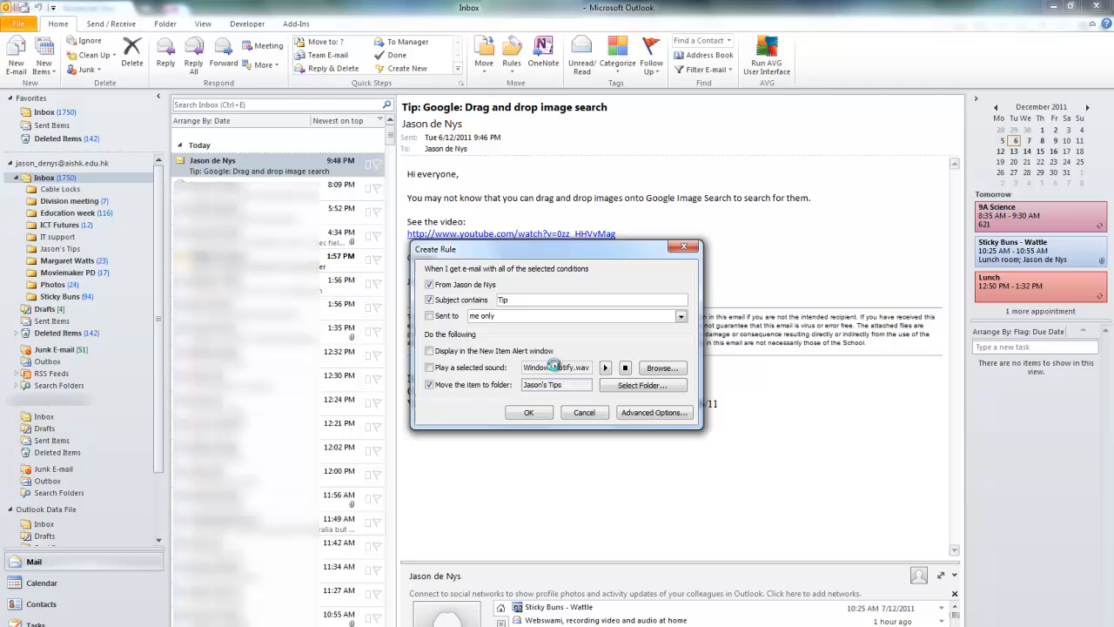
pyautogui.click(529, 411)
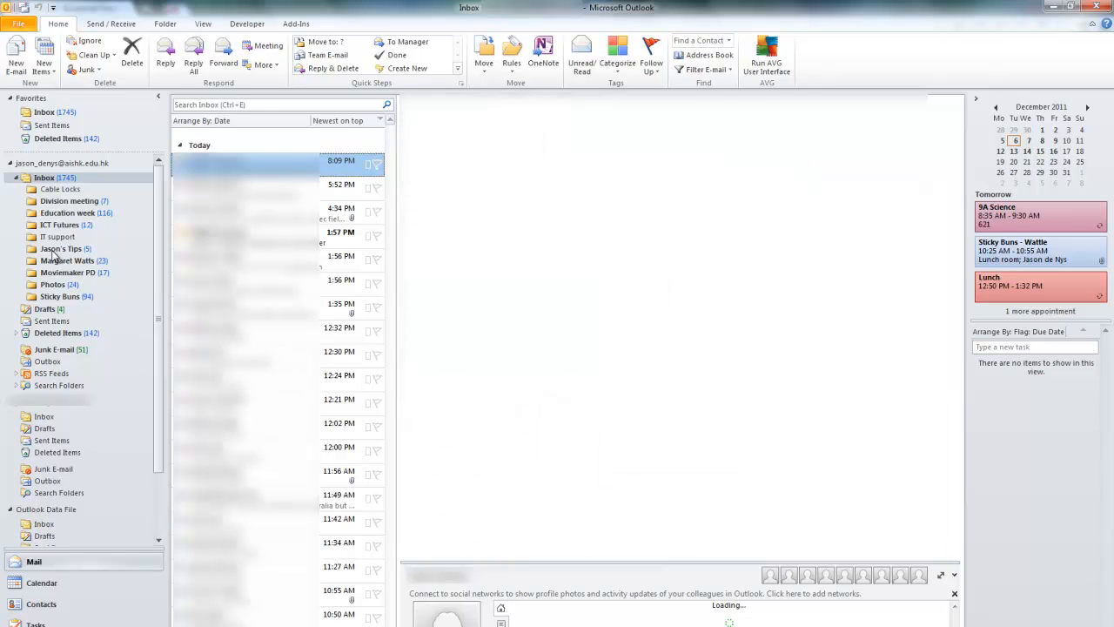
pyautogui.click(61, 247)
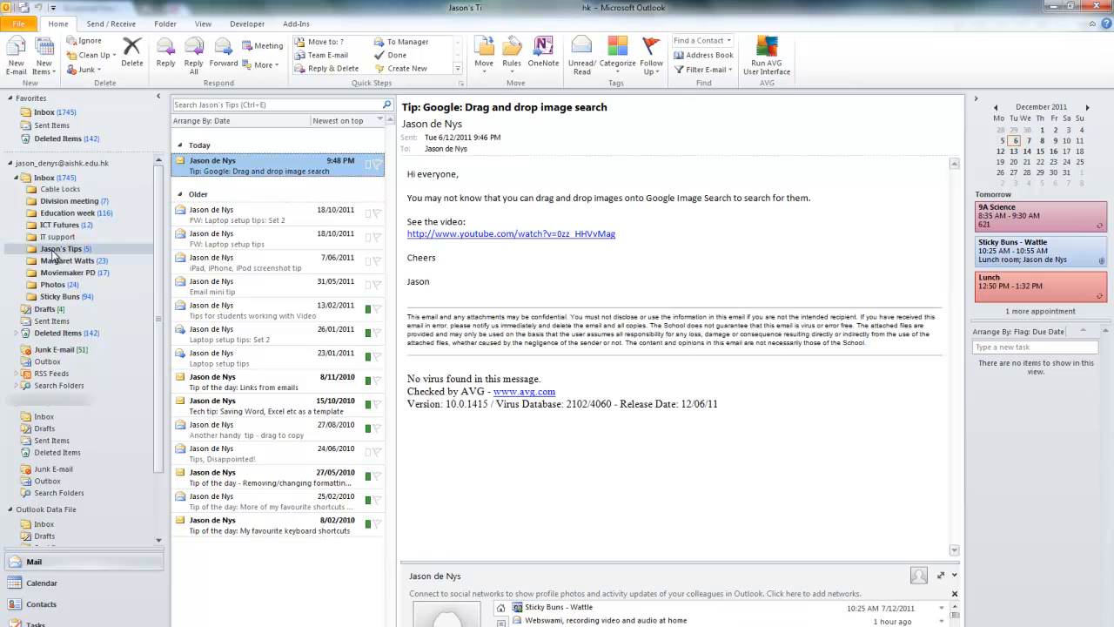
pyautogui.moveTo(233, 225)
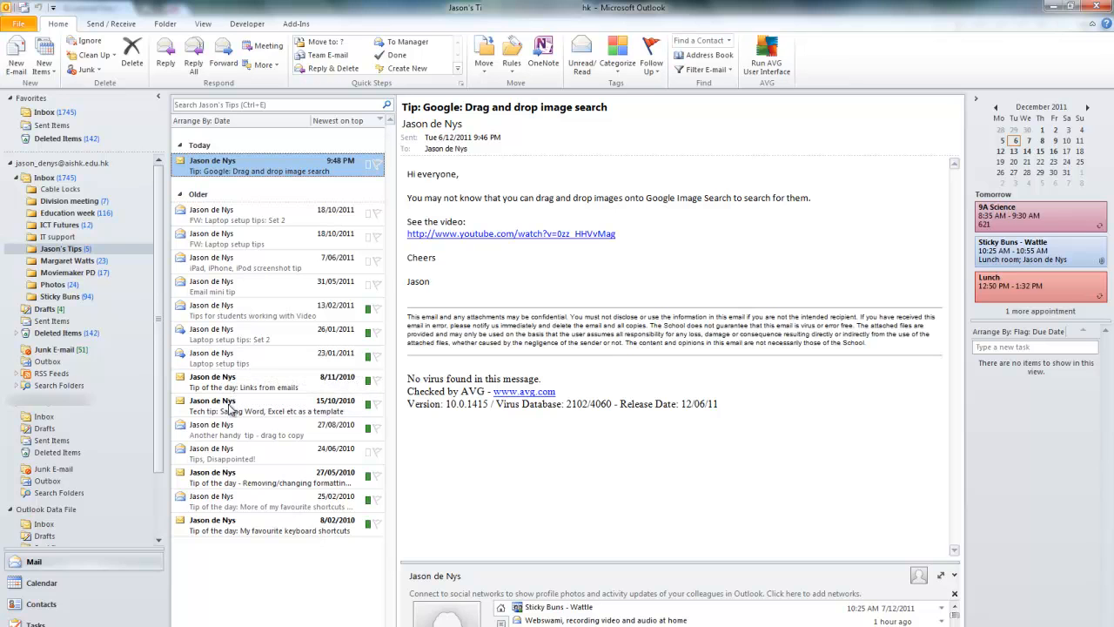
pyautogui.moveTo(235, 436)
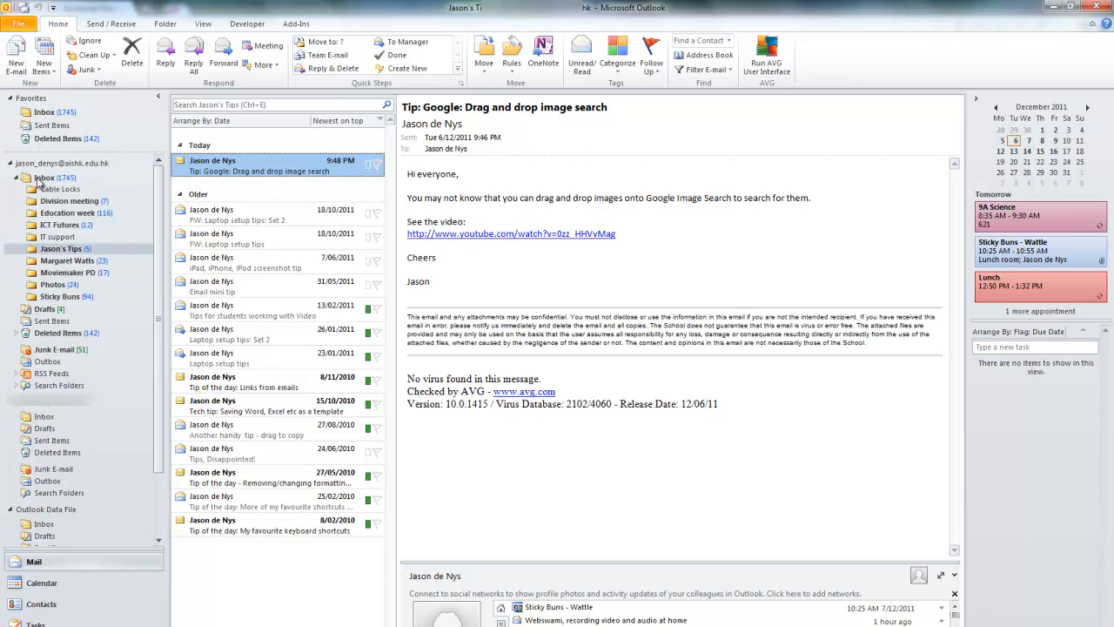
pyautogui.click(45, 178)
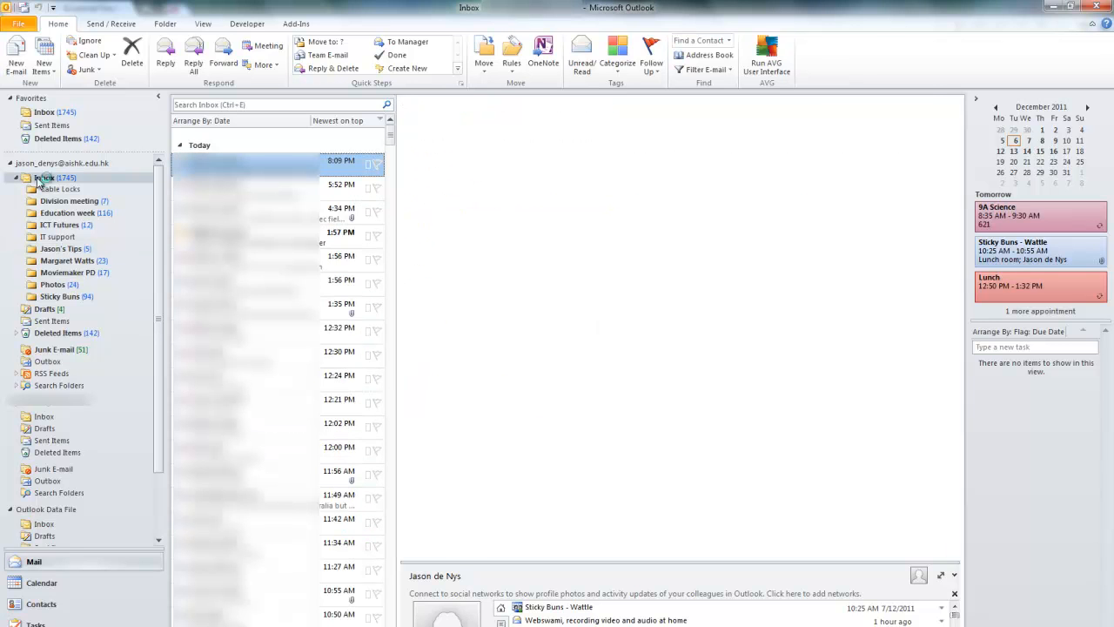